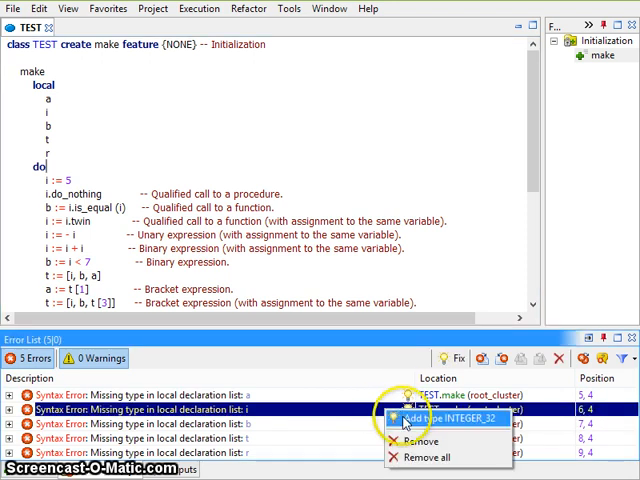
- Give local i the type INTEGER_32, disabling future fix confirmation warnings
left_click(428, 419)
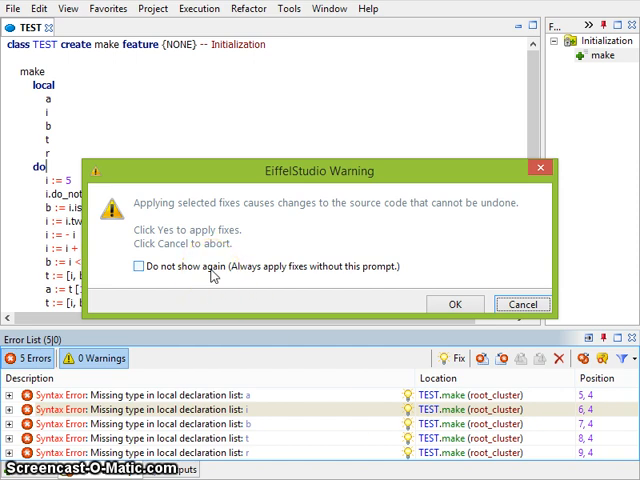
left_click(148, 266)
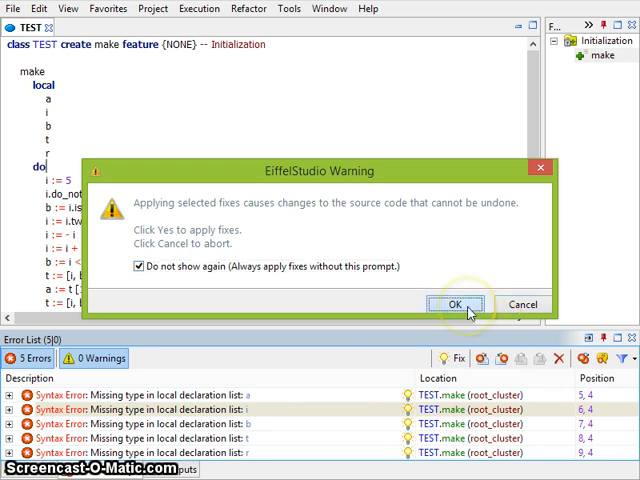
left_click(456, 304)
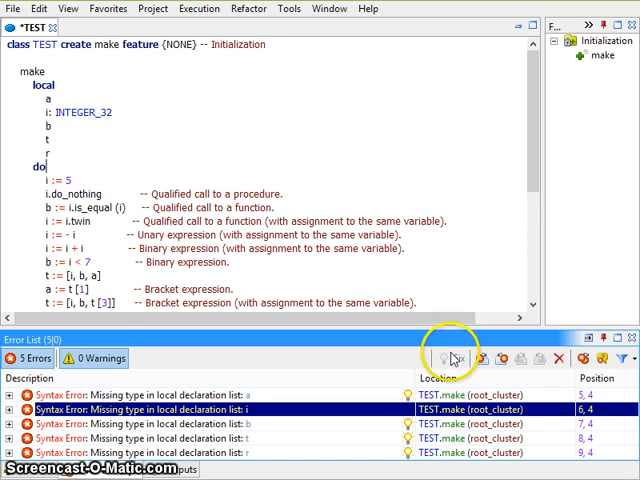
mouse_move(455, 358)
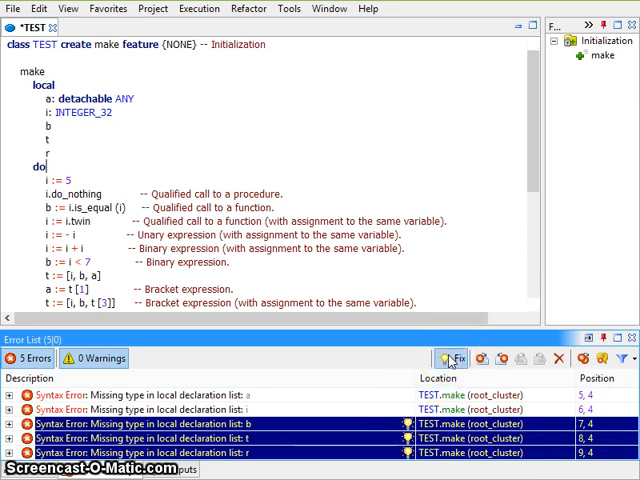
- Apply the automatic type fixes for untyped locals b, t and r
left_click(449, 358)
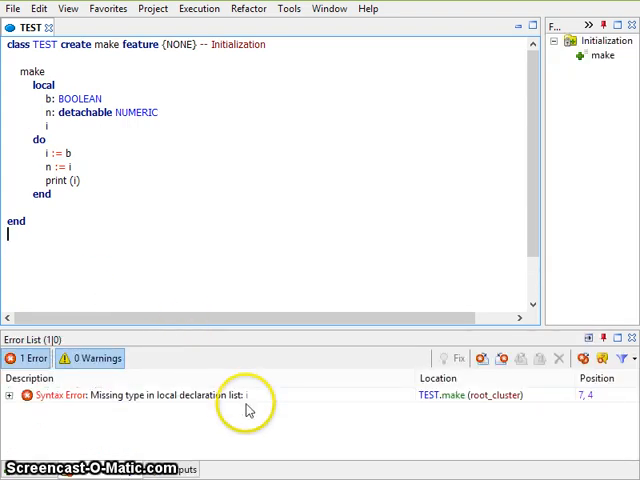
mouse_move(168, 166)
type(": BOOLEAN")
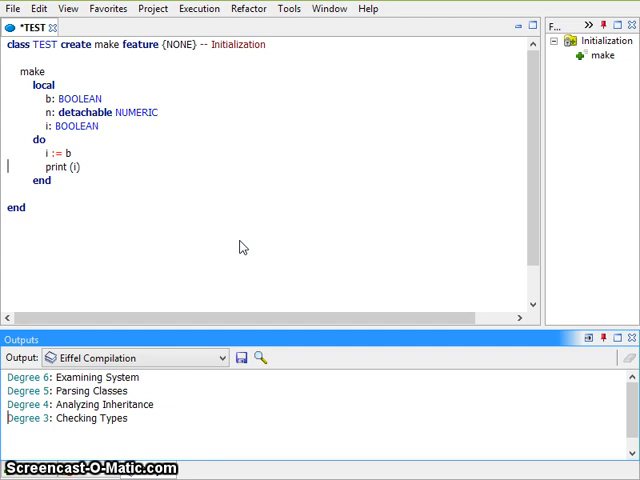
mouse_move(223, 246)
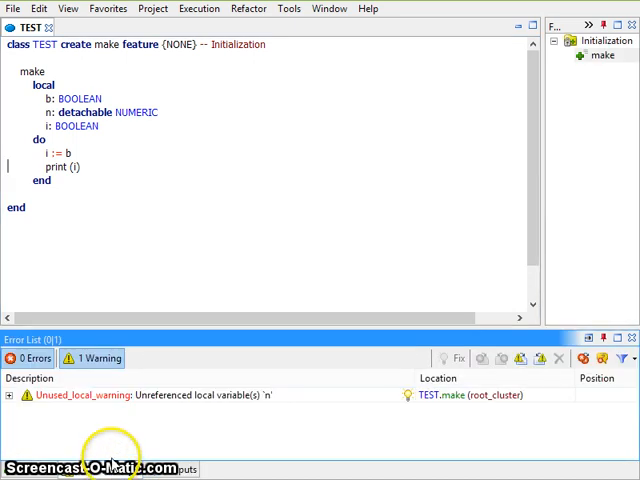
mouse_move(200, 394)
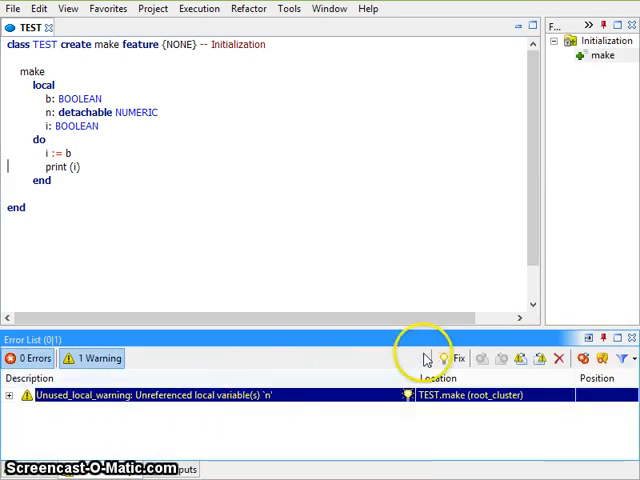
- Apply the Unused_local_warning fix to delete local n from make
left_click(446, 358)
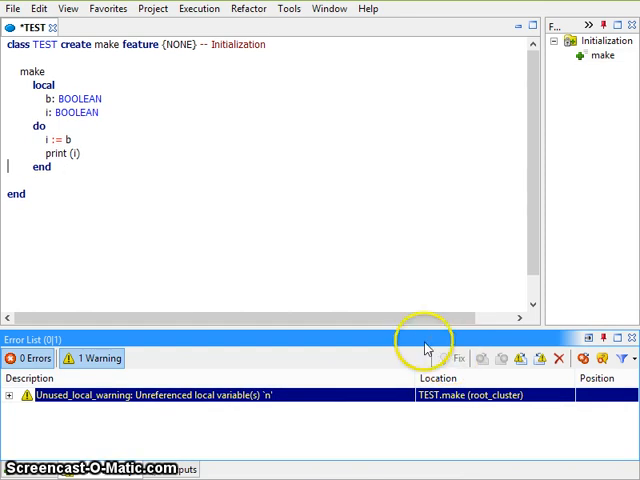